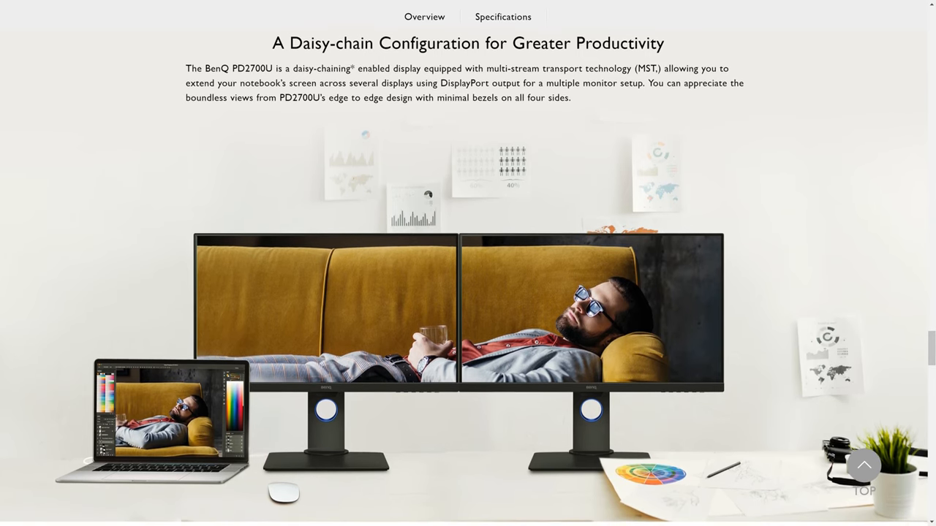
# Scroll the product page down past the Daisy-chain Configuration section to Smart Efficiency and Productivity Enhancers
pyautogui.scroll(-3)
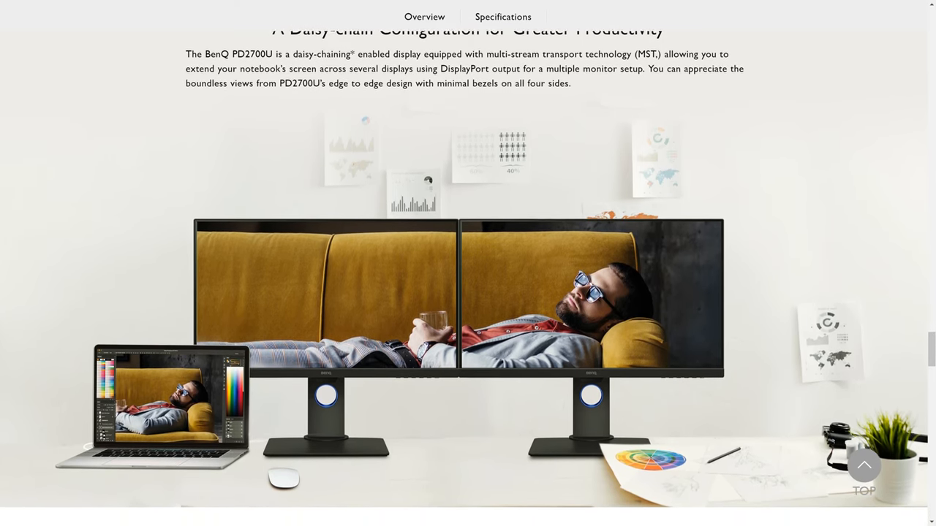
pyautogui.scroll(-3)
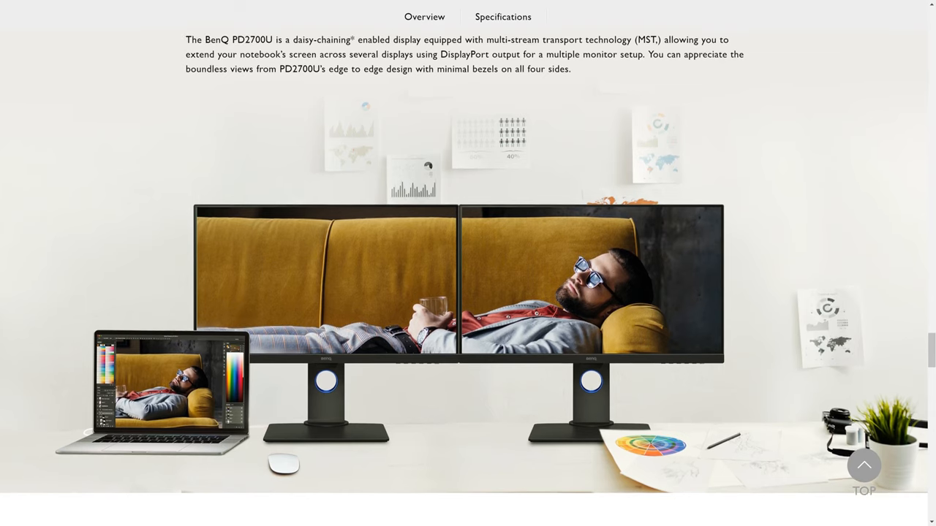
pyautogui.scroll(-3)
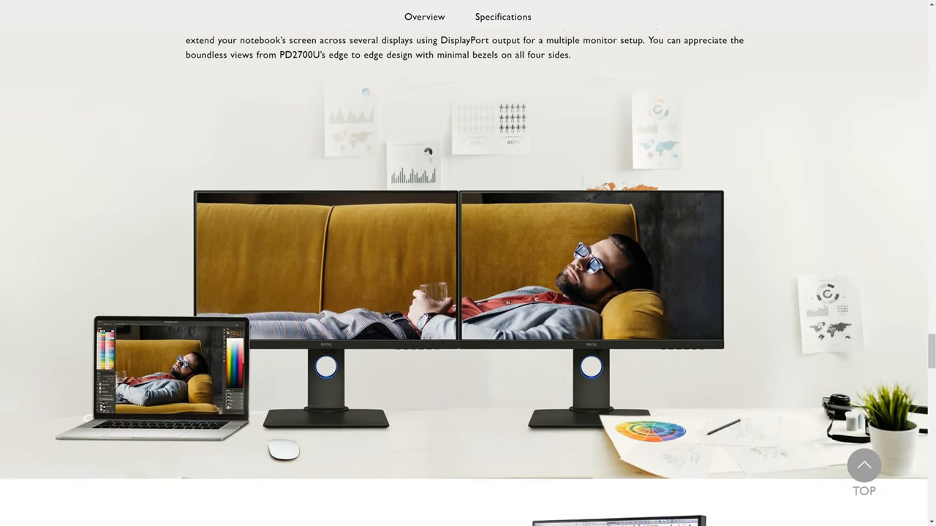
pyautogui.scroll(-3)
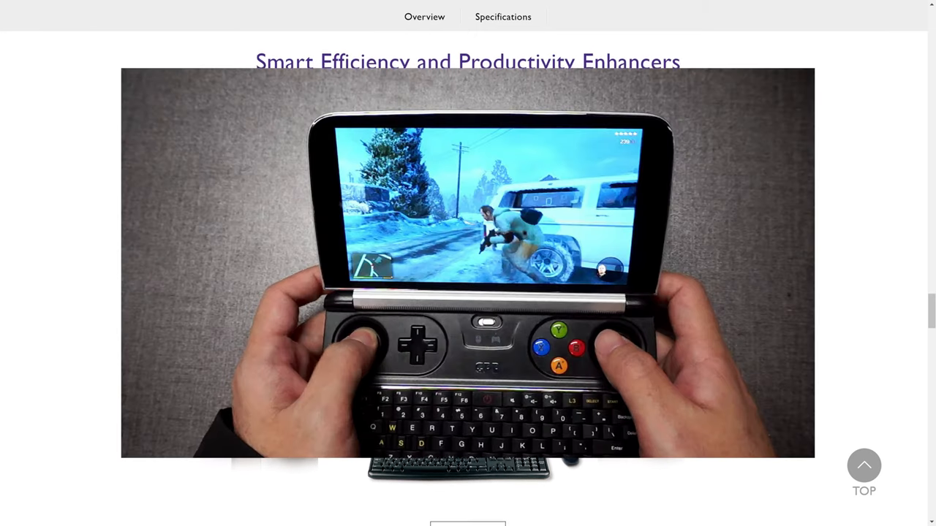
pyautogui.scroll(-3)
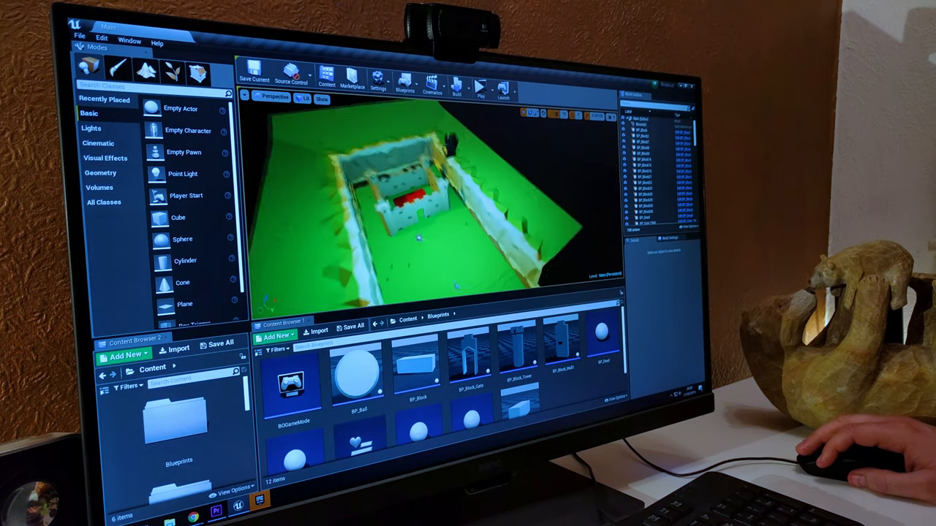
pyautogui.click(479, 87)
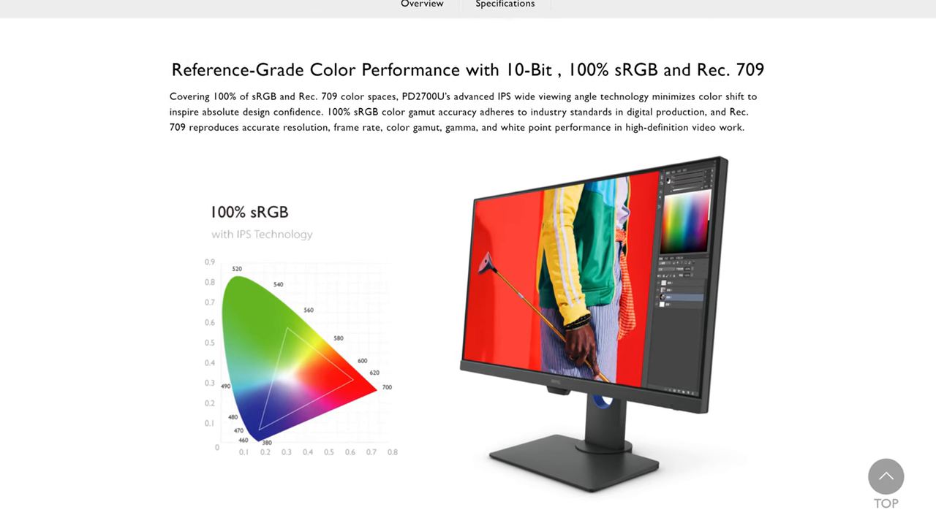
# Scroll down past the Reference-Grade Color Performance sRGB section to the Premiere Pro footage
pyautogui.scroll(-3)
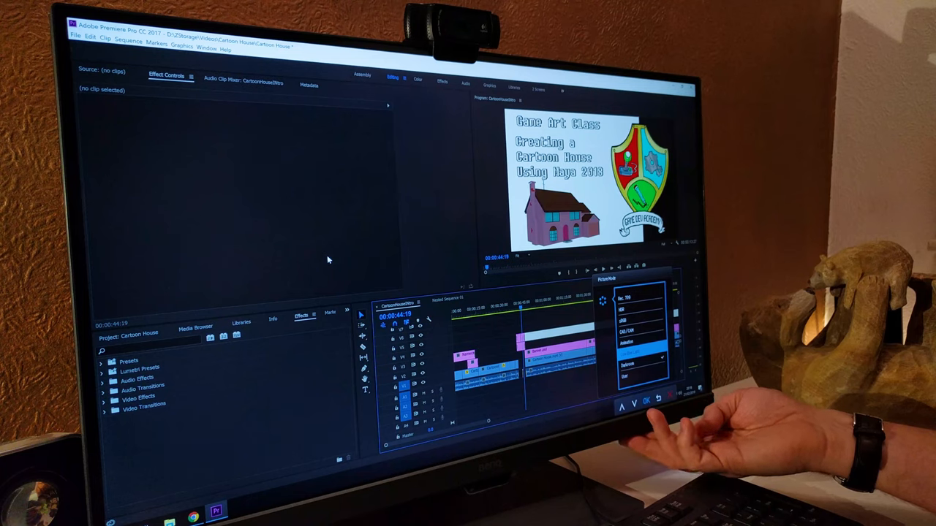
# Switch to Chrome and show the YouTube Quality menu on the Galaxy S10 Impressions video
pyautogui.click(646, 401)
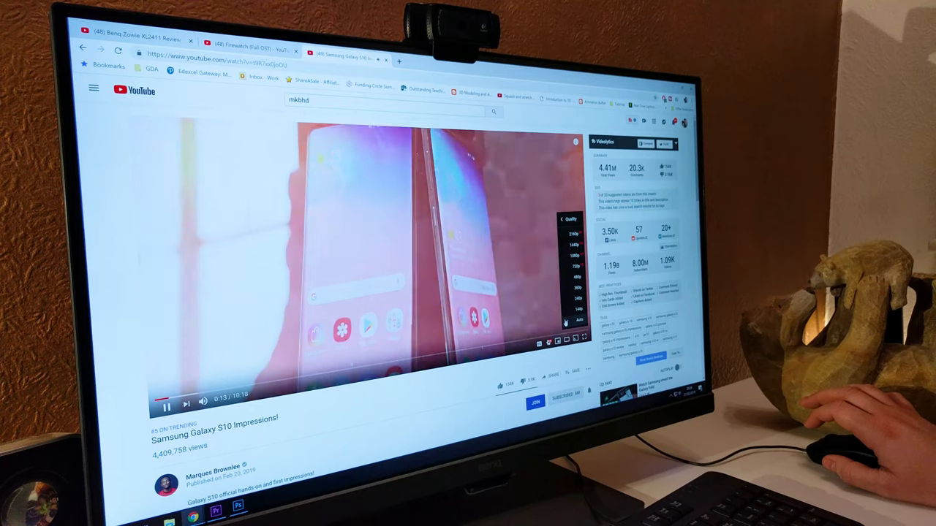
pyautogui.click(577, 234)
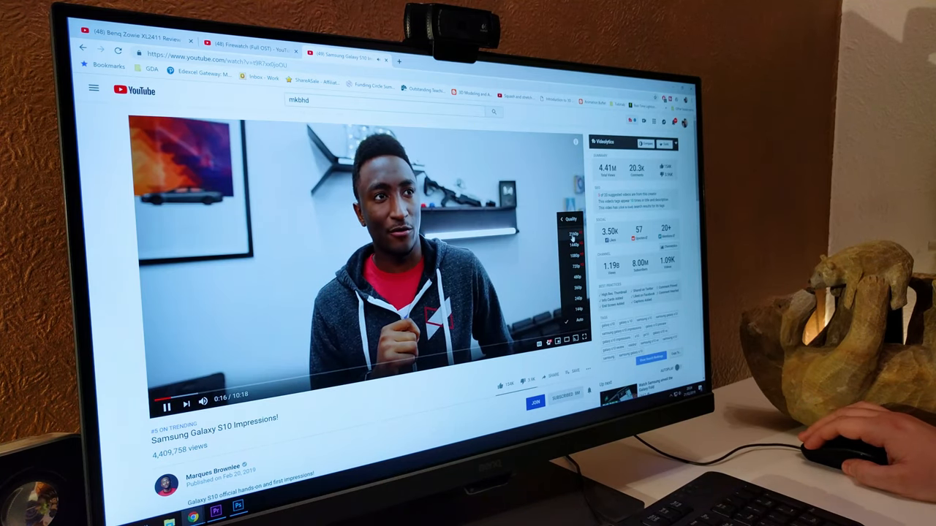